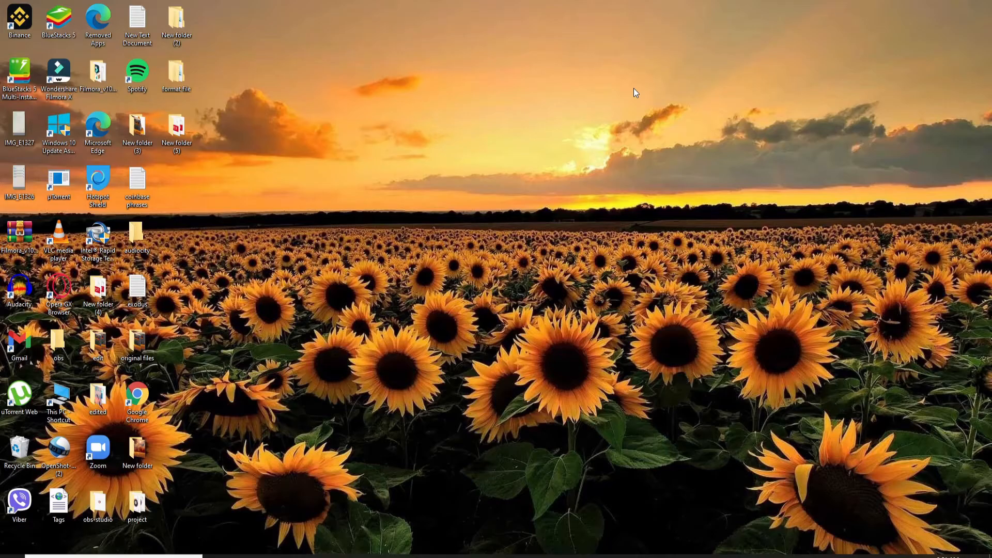
mouse_move(685, 234)
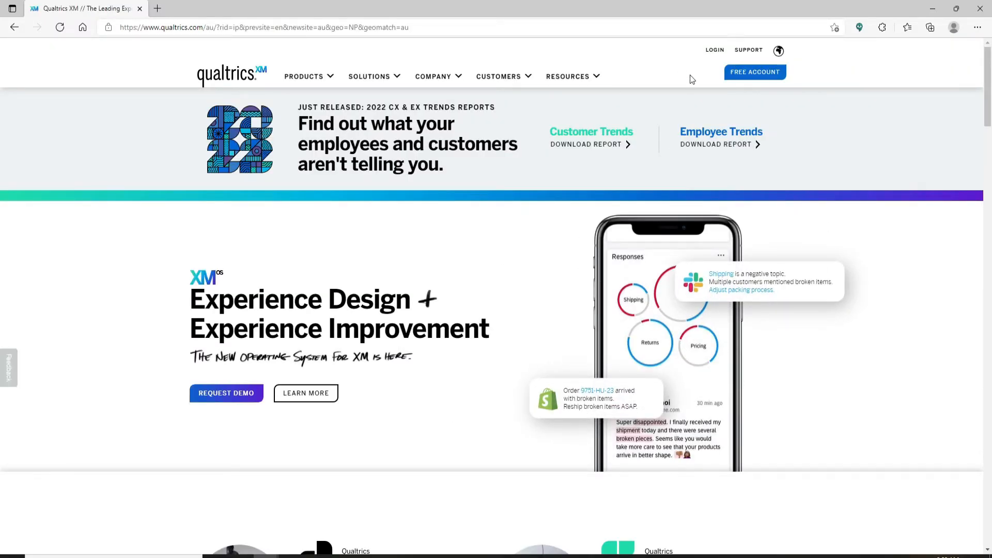
mouse_move(714, 50)
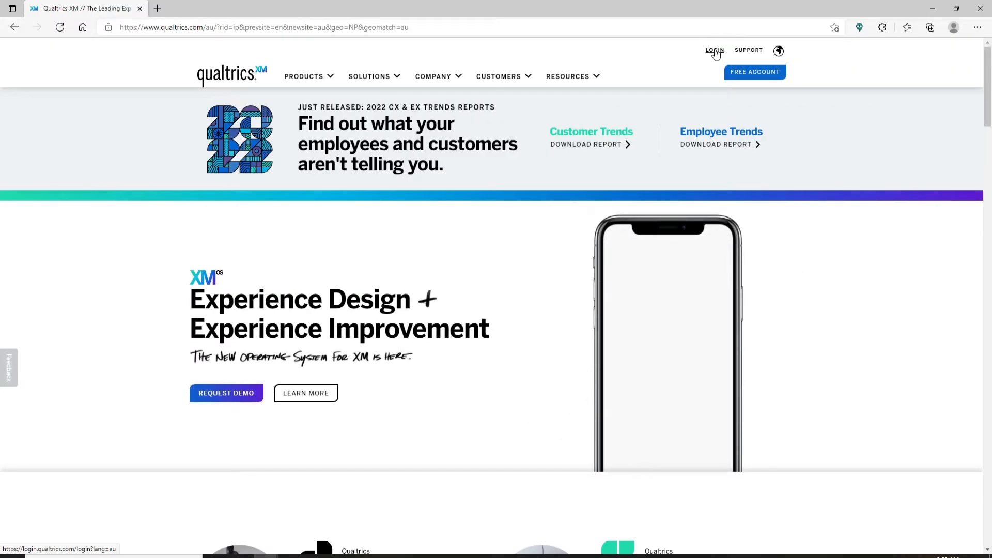
Step: Sign in to Qualtrics from the homepage using the saved account credentials
left_click(713, 50)
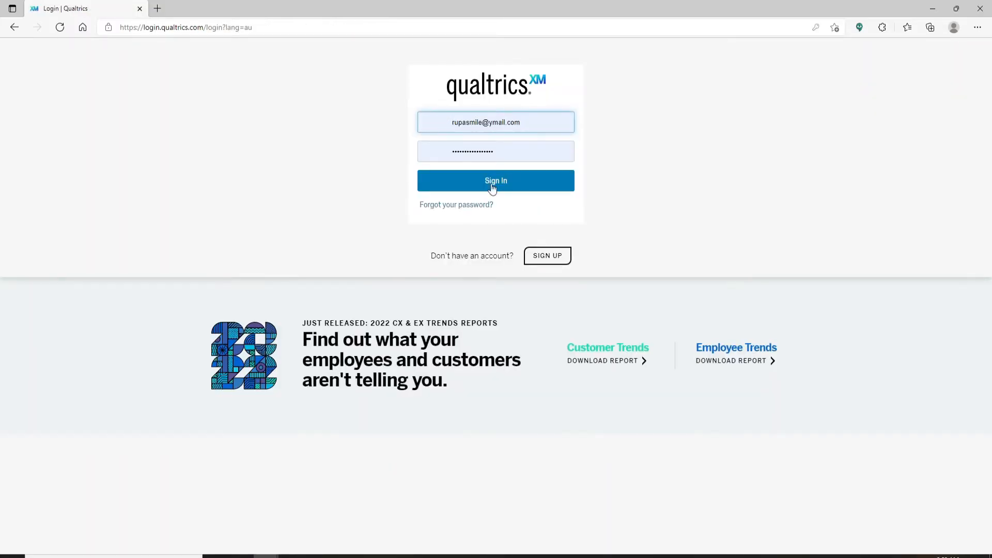
left_click(495, 180)
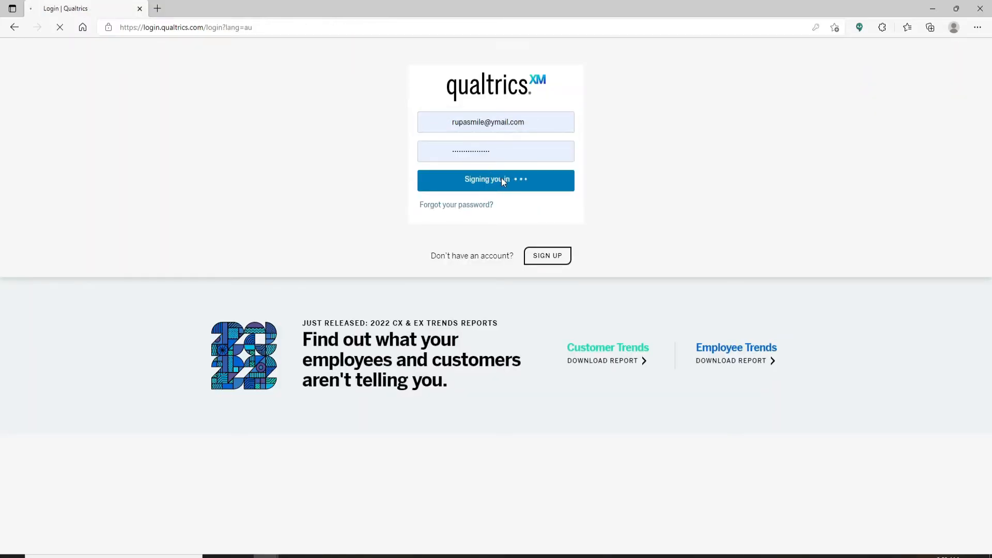
left_click(495, 179)
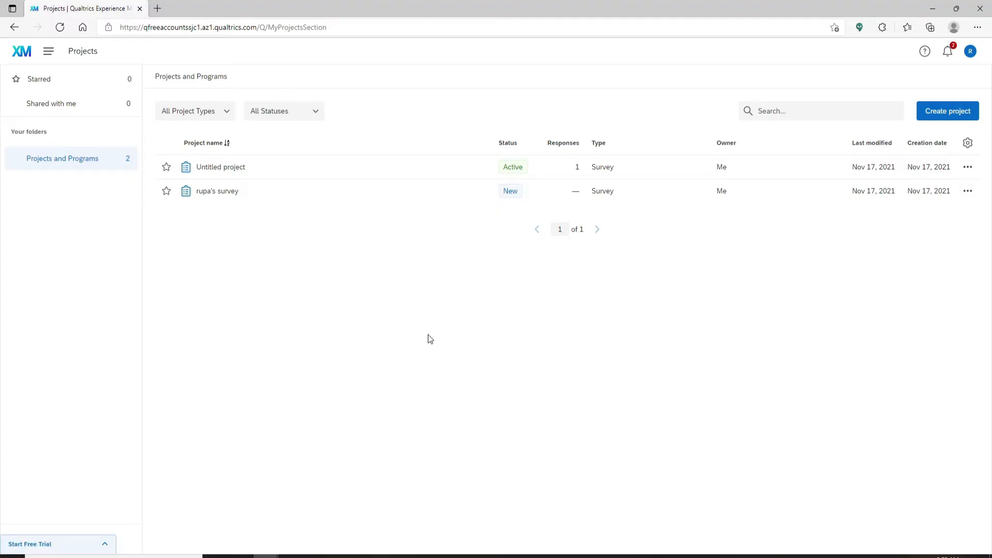
mouse_move(186, 260)
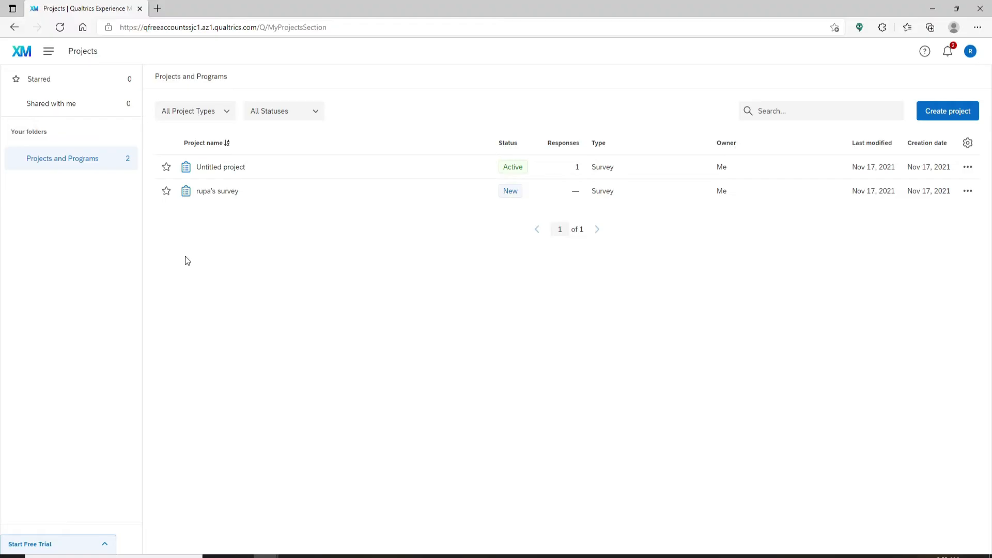
Step: Open the Untitled project survey in the survey editor
left_click(220, 167)
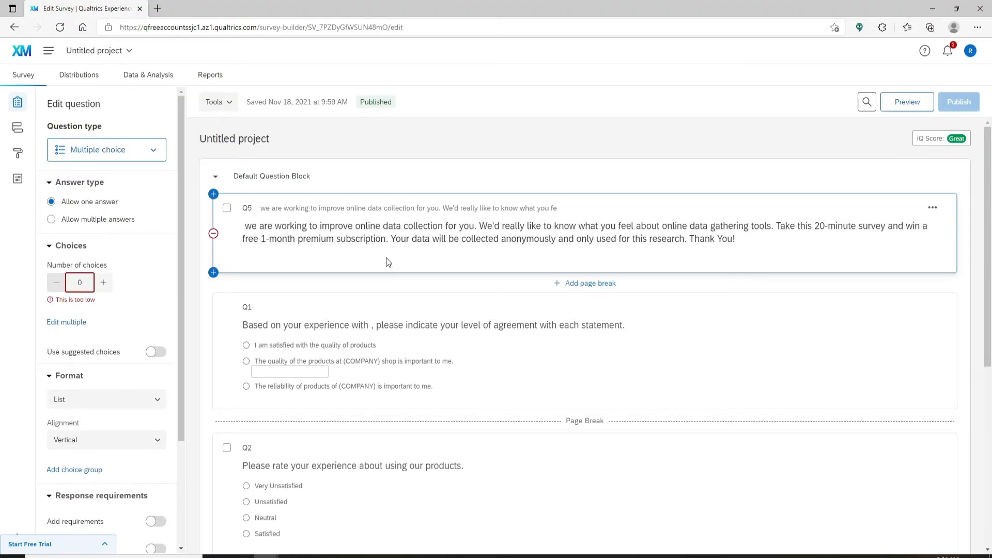
Step: Enter edit mode on the Q5 question text about online data collection
left_click(443, 232)
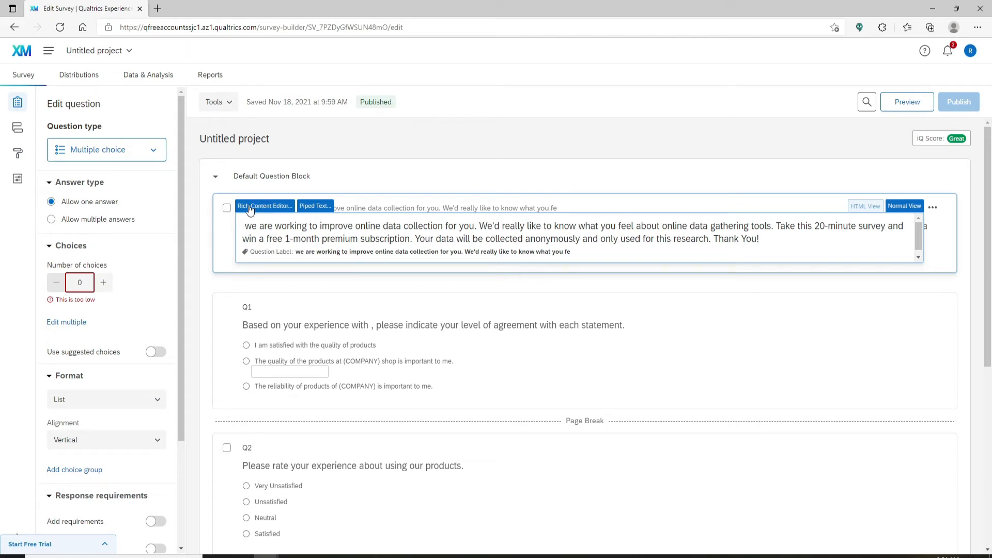
mouse_move(310, 212)
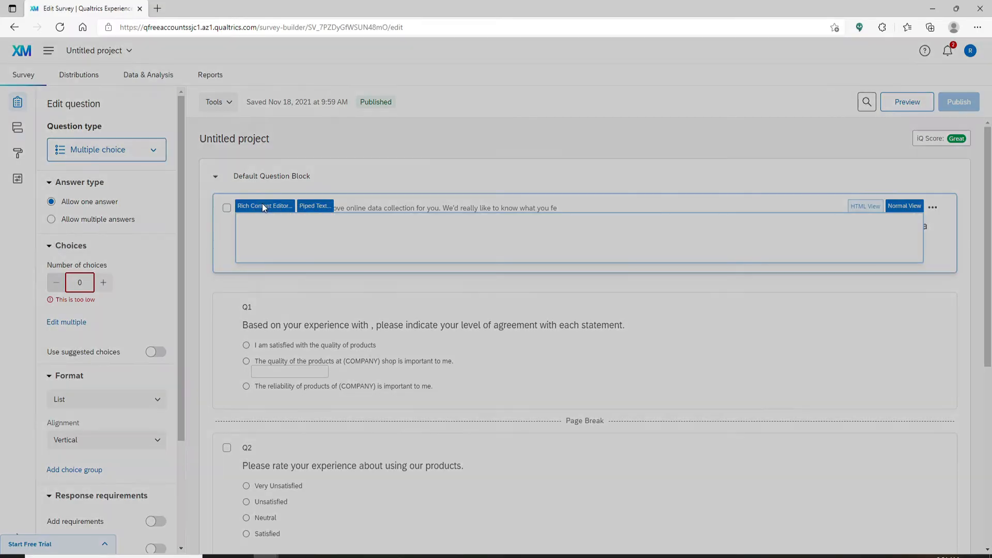
Step: In the Rich Content Editor, add 'If you have any question, click on this link' and start linking the phrase
left_click(264, 206)
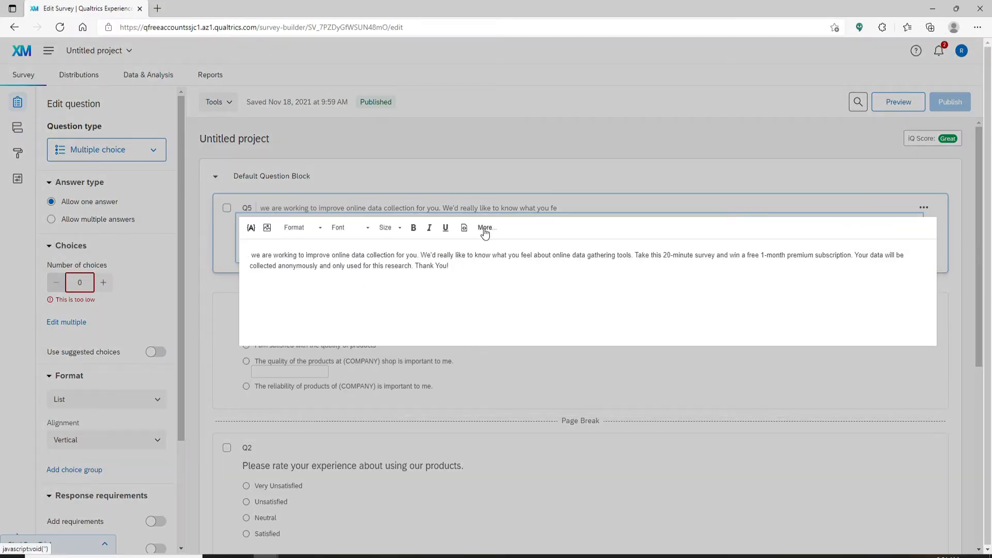
left_click(485, 227)
type("if you have any question, click on this link")
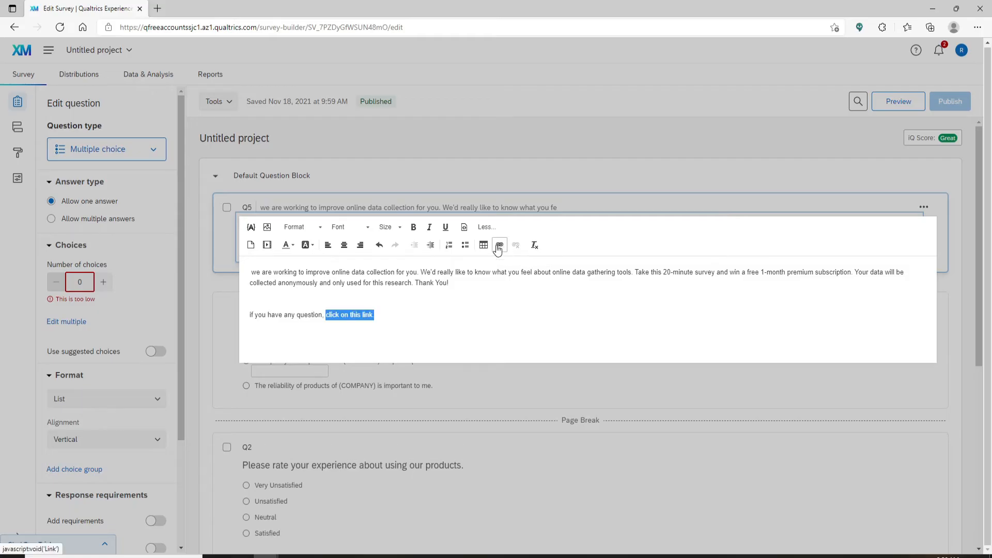
left_click(499, 245)
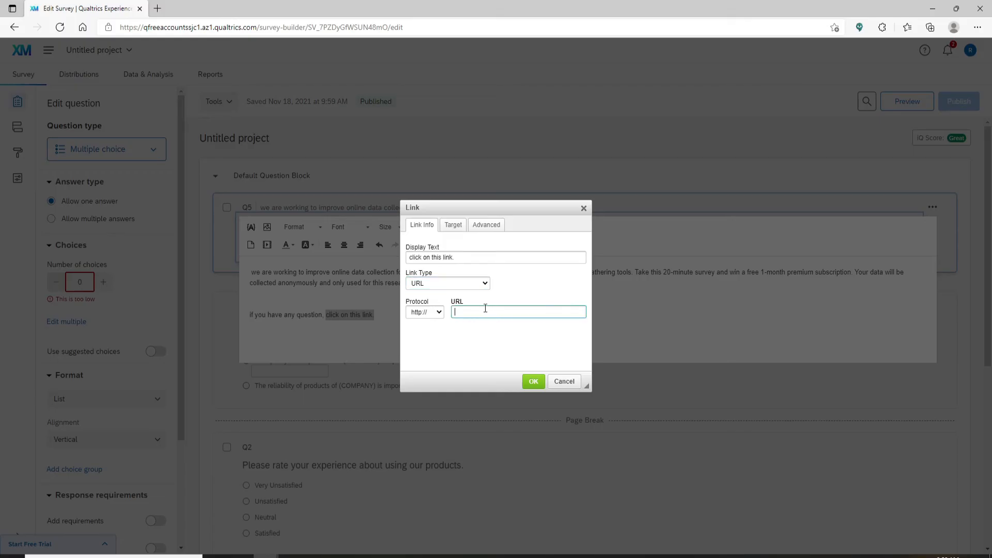
mouse_move(479, 313)
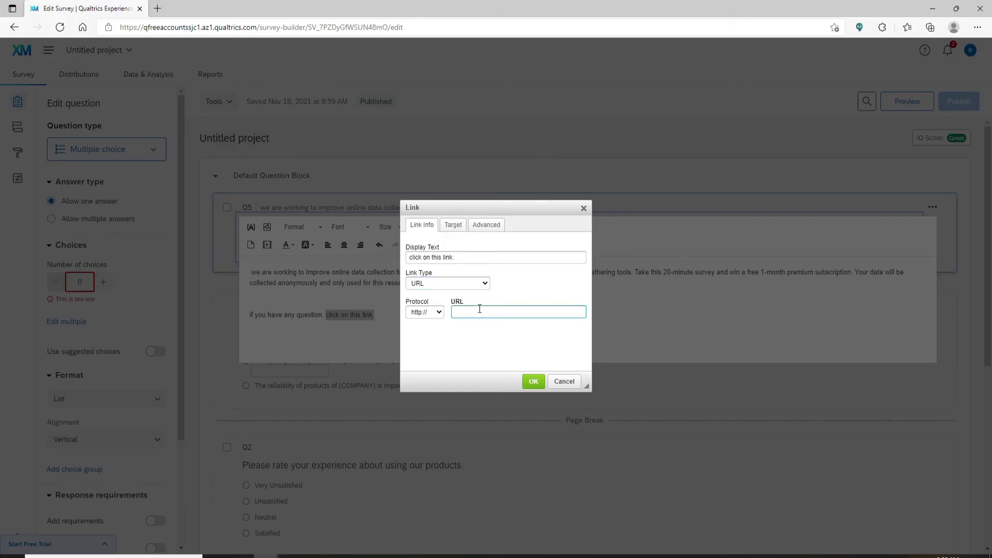
type("youtu.be/mITq9XcTOjc")
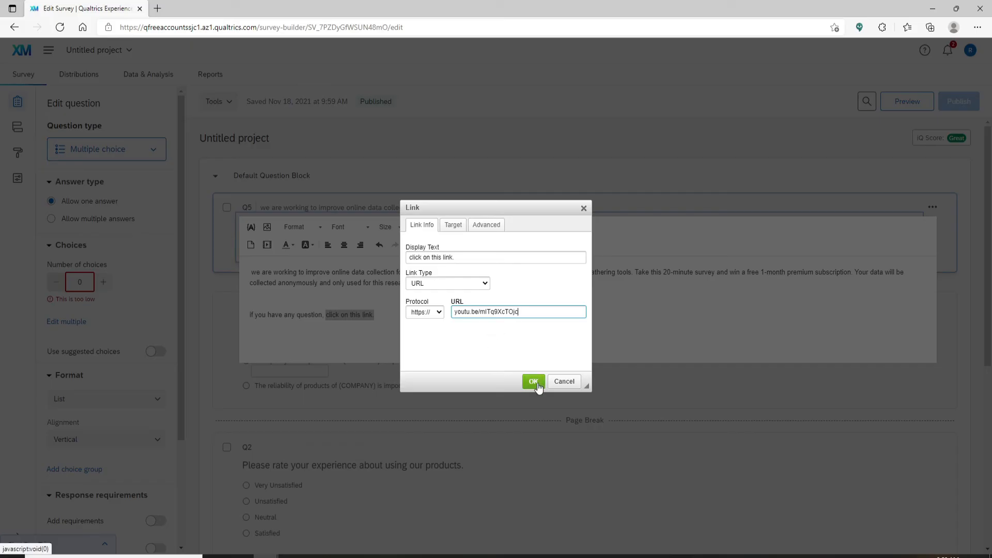
left_click(532, 381)
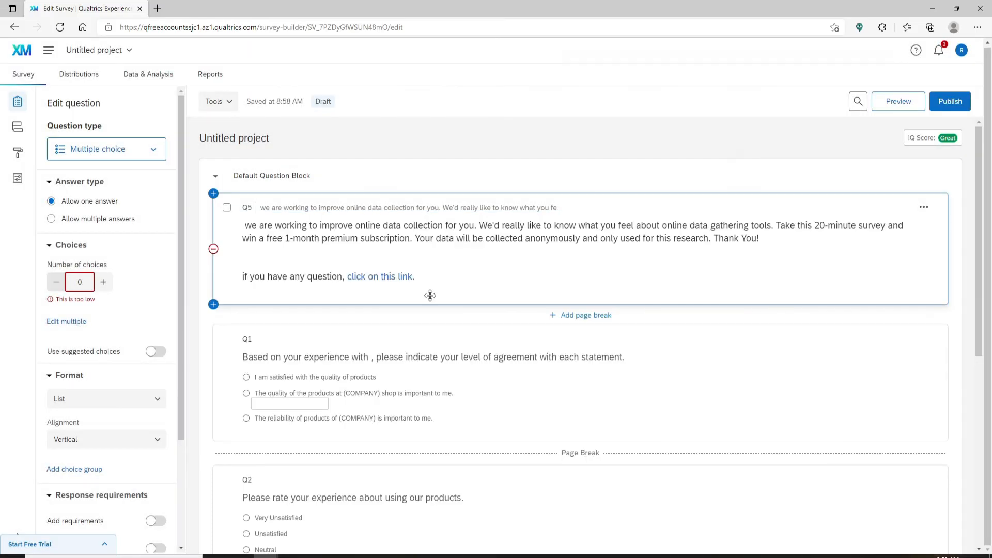